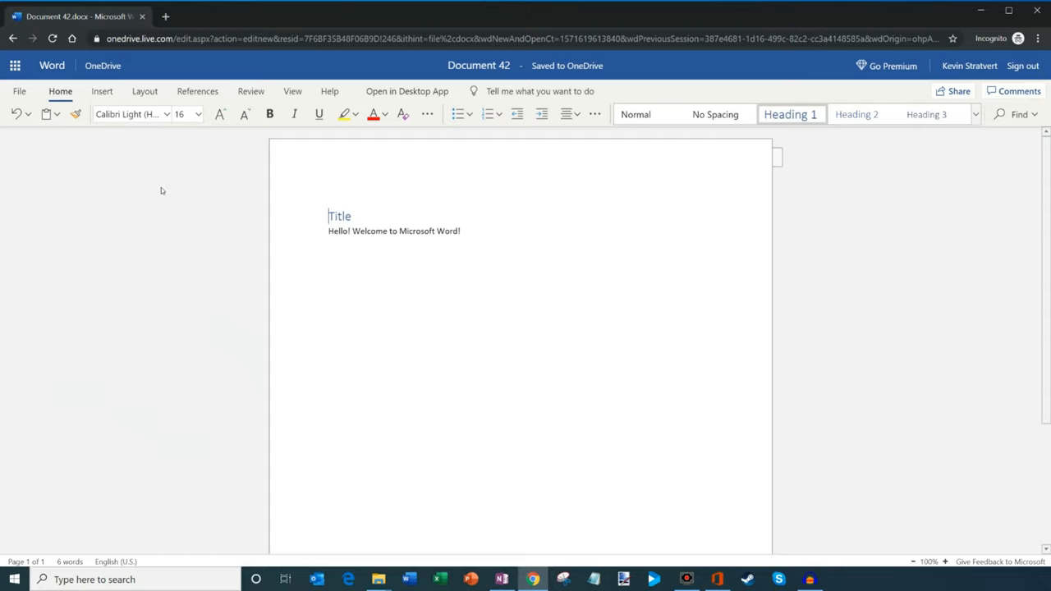
mouse_move(871, 553)
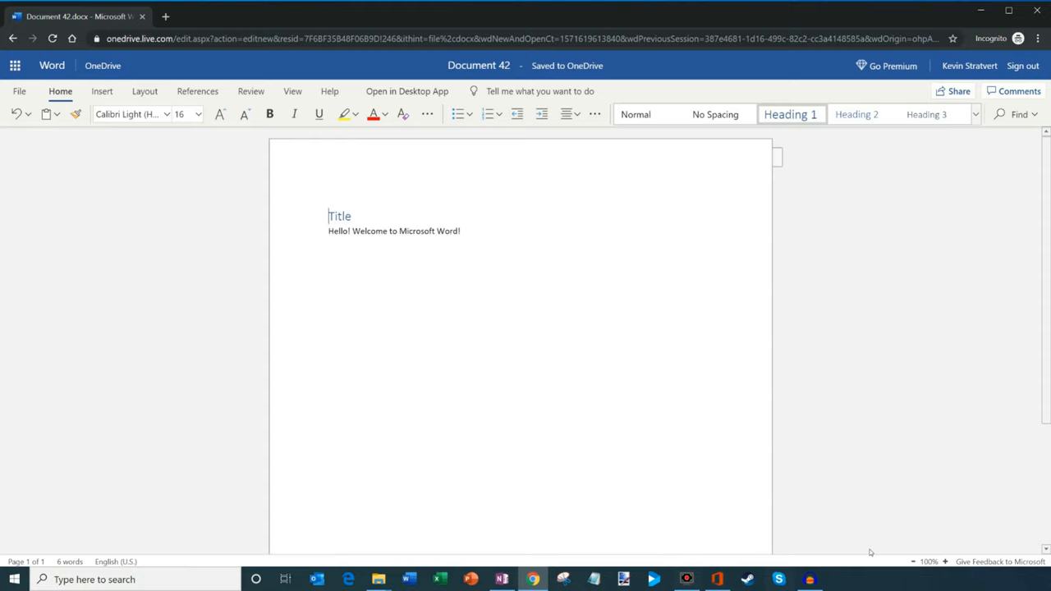